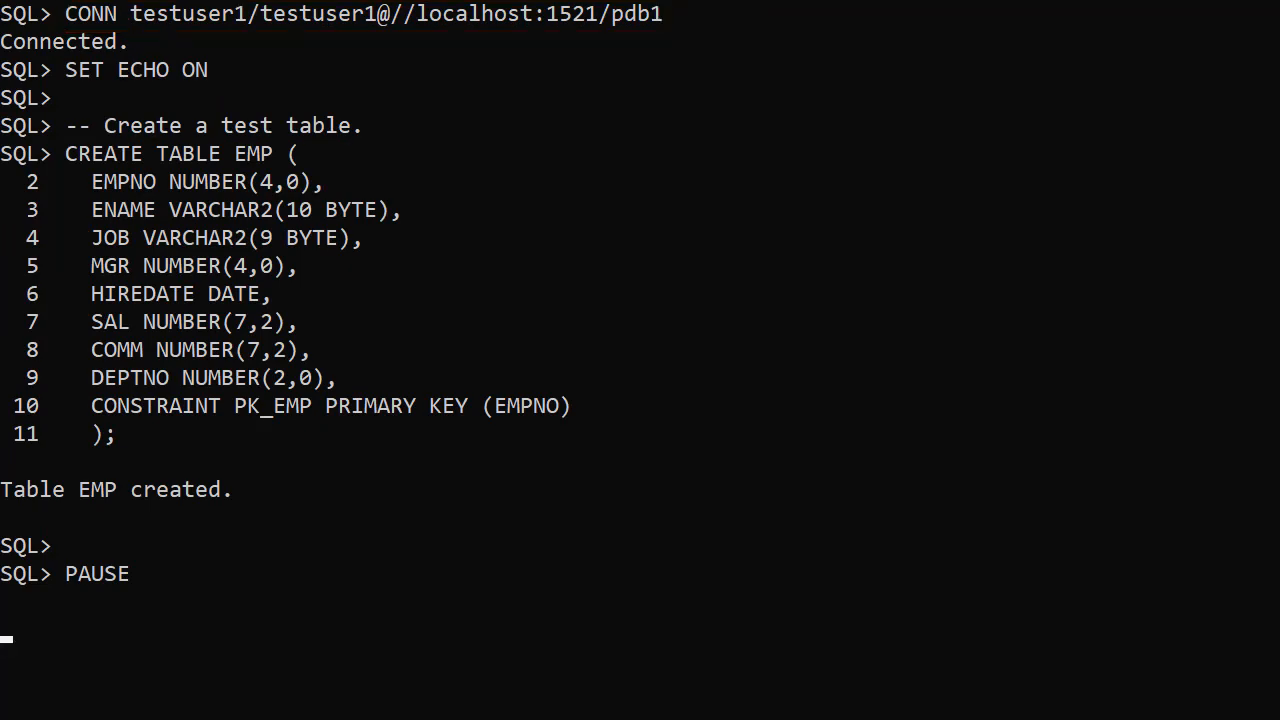
# Step: Continue the paused script so EMP is created and emp_priv maps to /rest-v2/employees/*
pyautogui.press('enter')
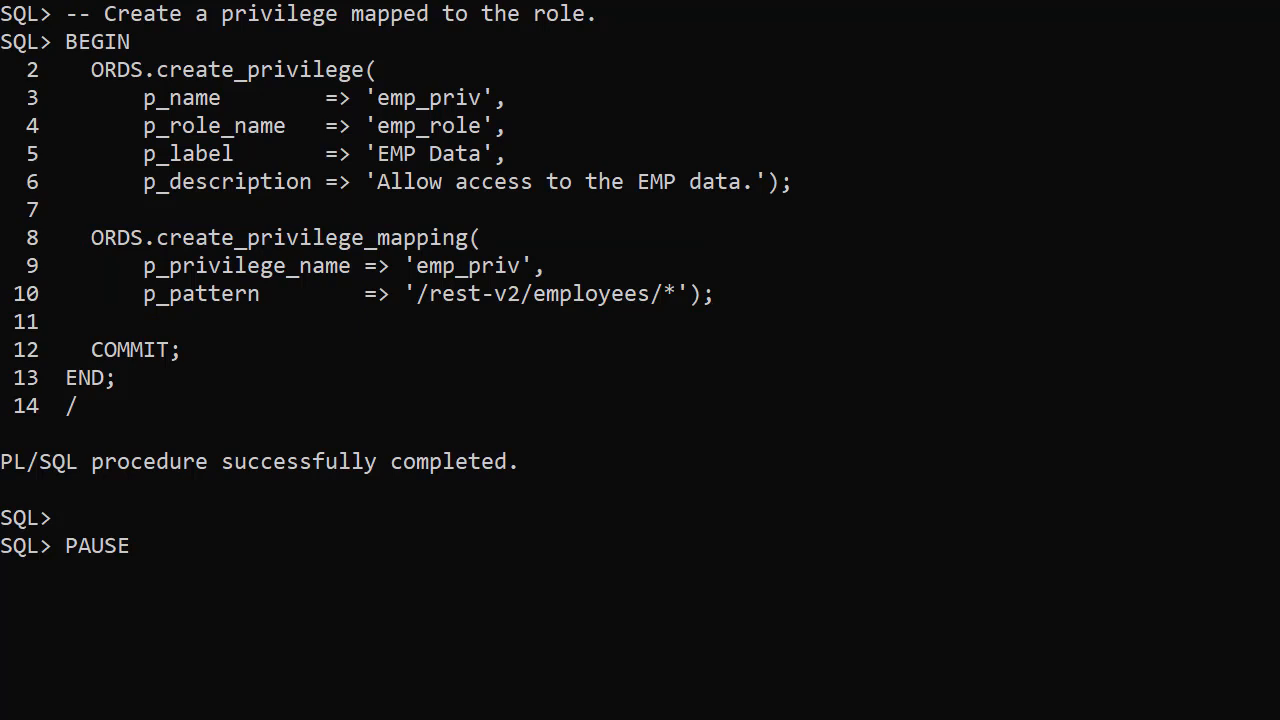
pyautogui.press('Return')
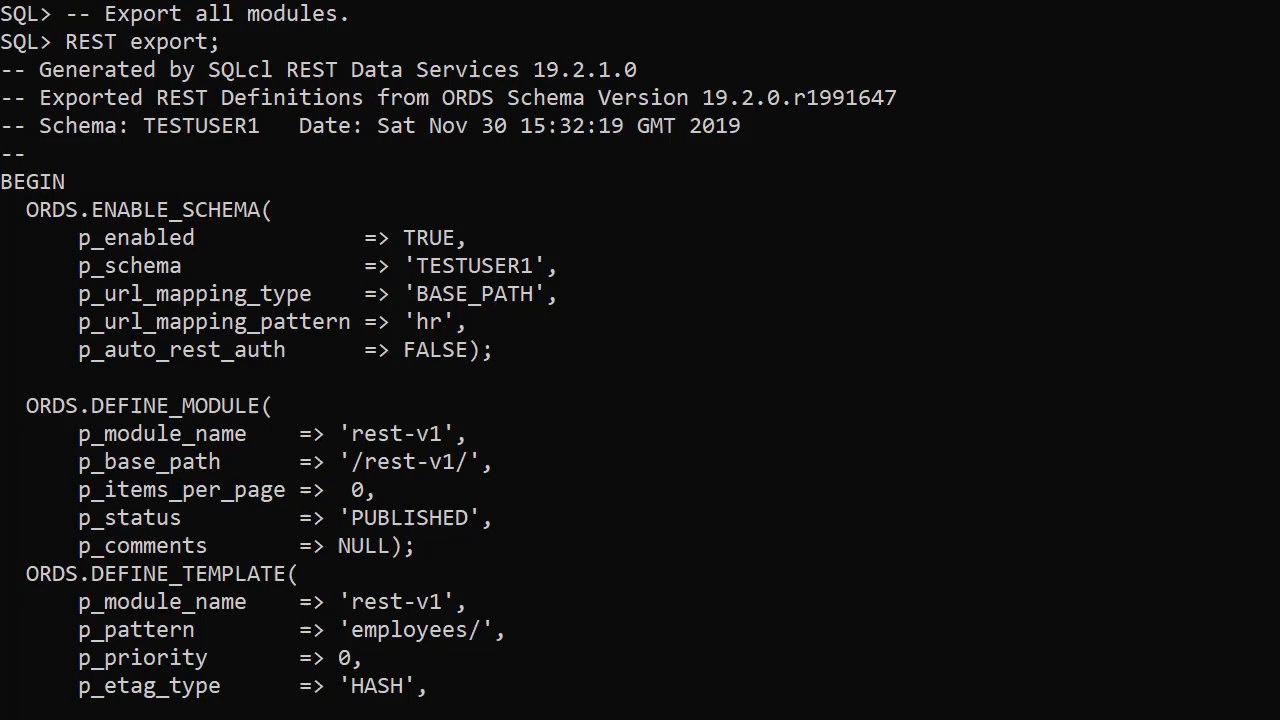
# Step: Scroll through the full REST export listing rest-v1 and rest-v2 for TESTUSER1 down to COMMIT
pyautogui.scroll(-3)
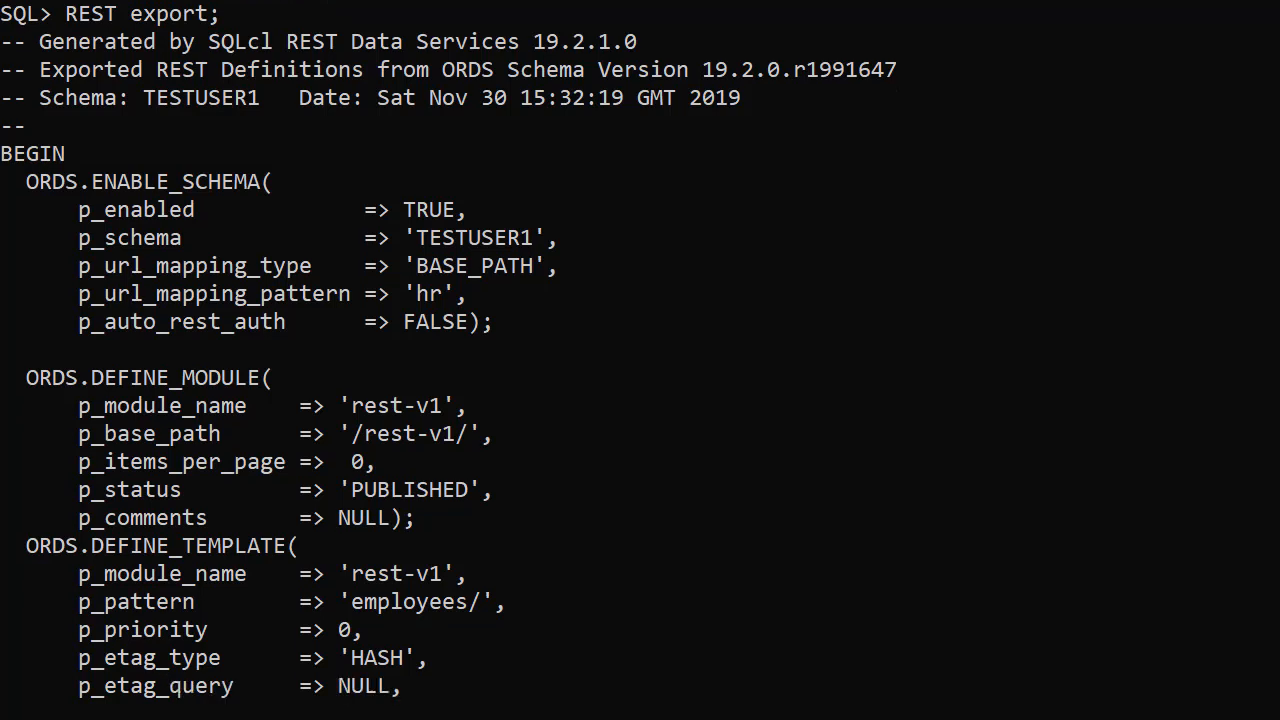
pyautogui.scroll(-3)
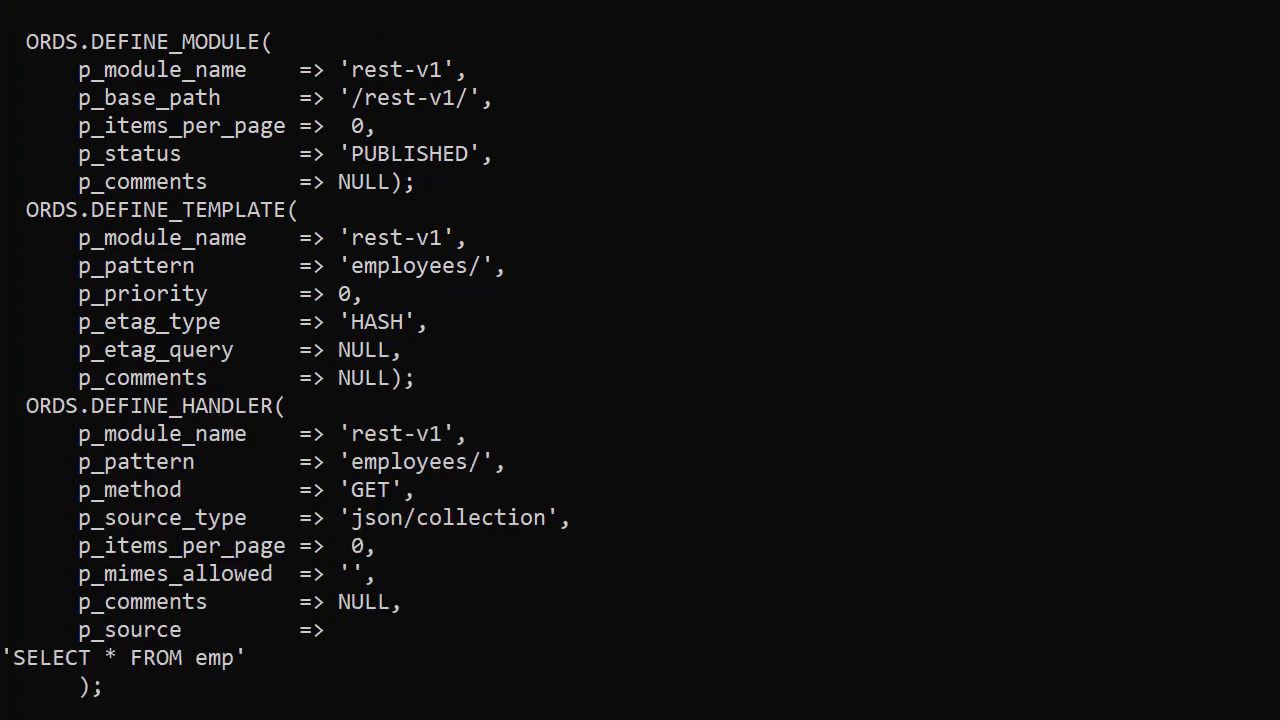
pyautogui.scroll(-3)
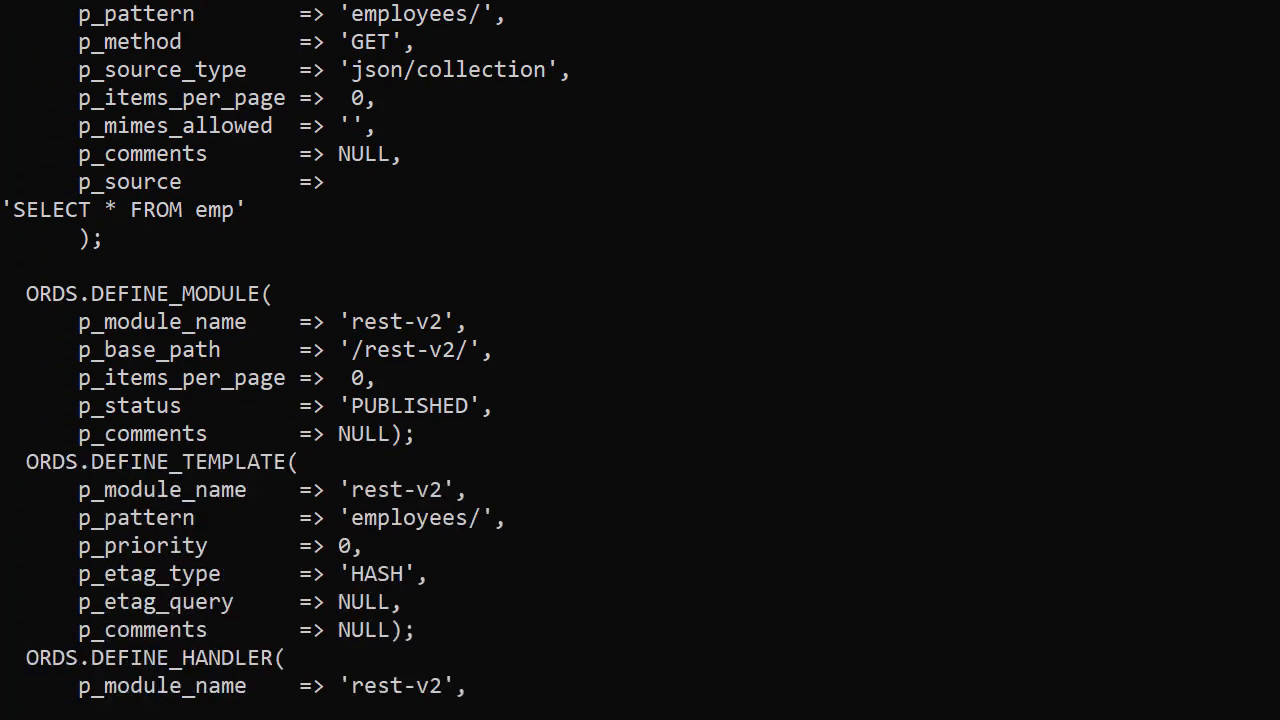
pyautogui.scroll(-3)
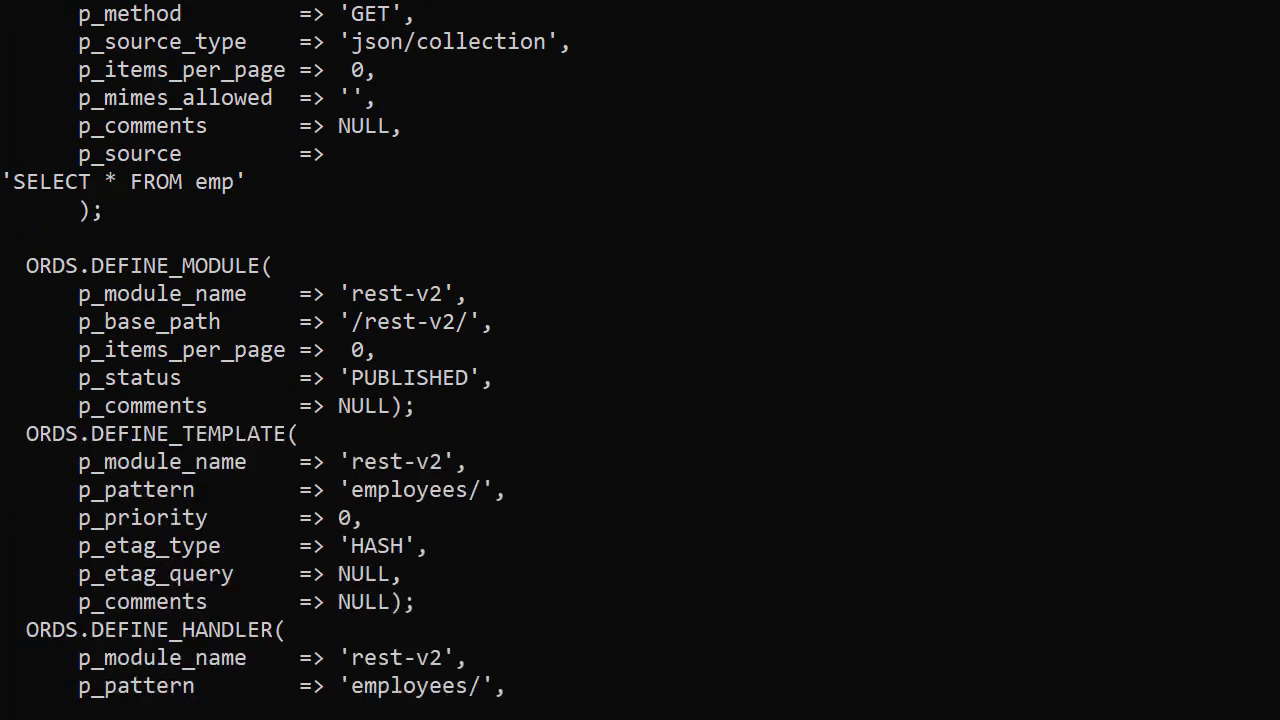
pyautogui.scroll(-3)
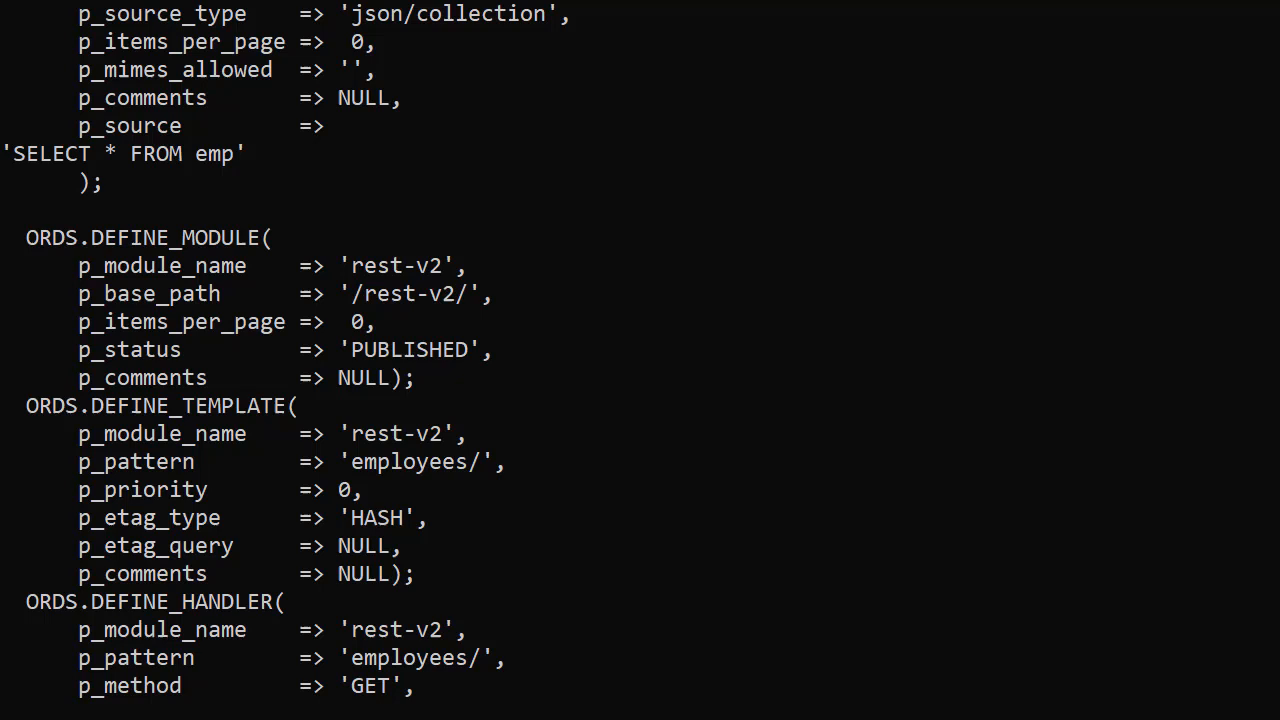
pyautogui.scroll(-3)
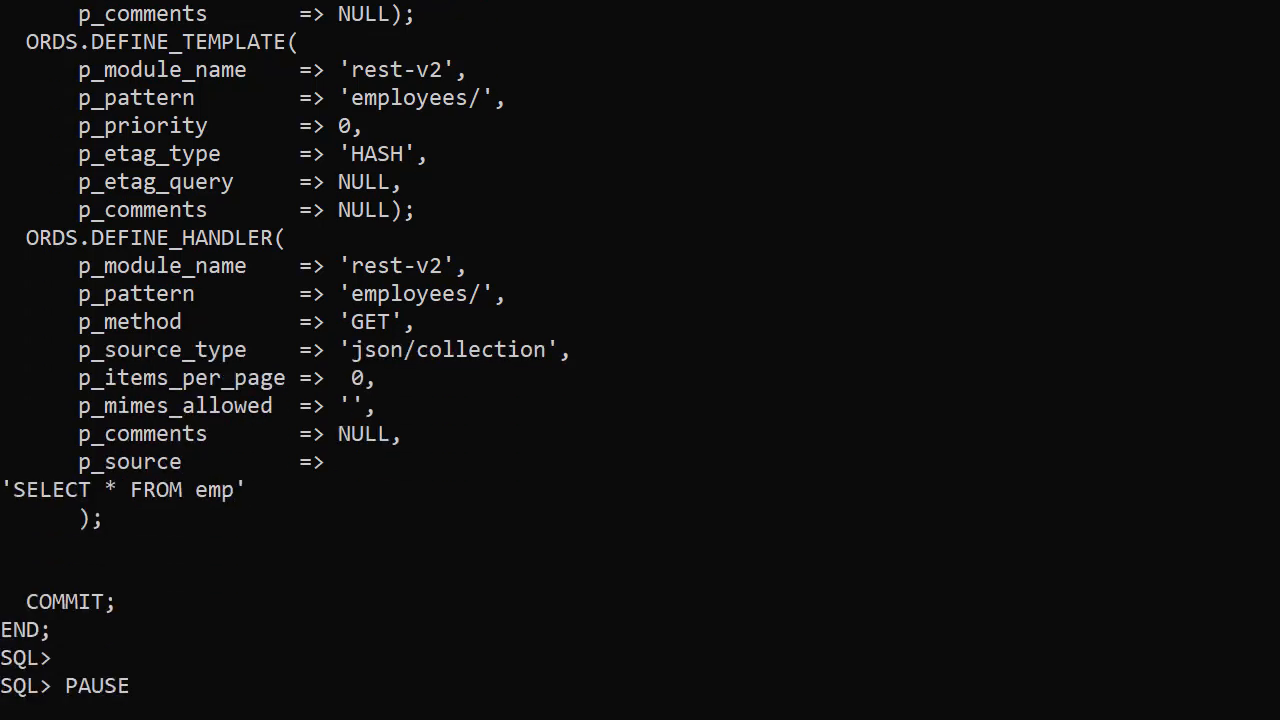
pyautogui.scroll(-3)
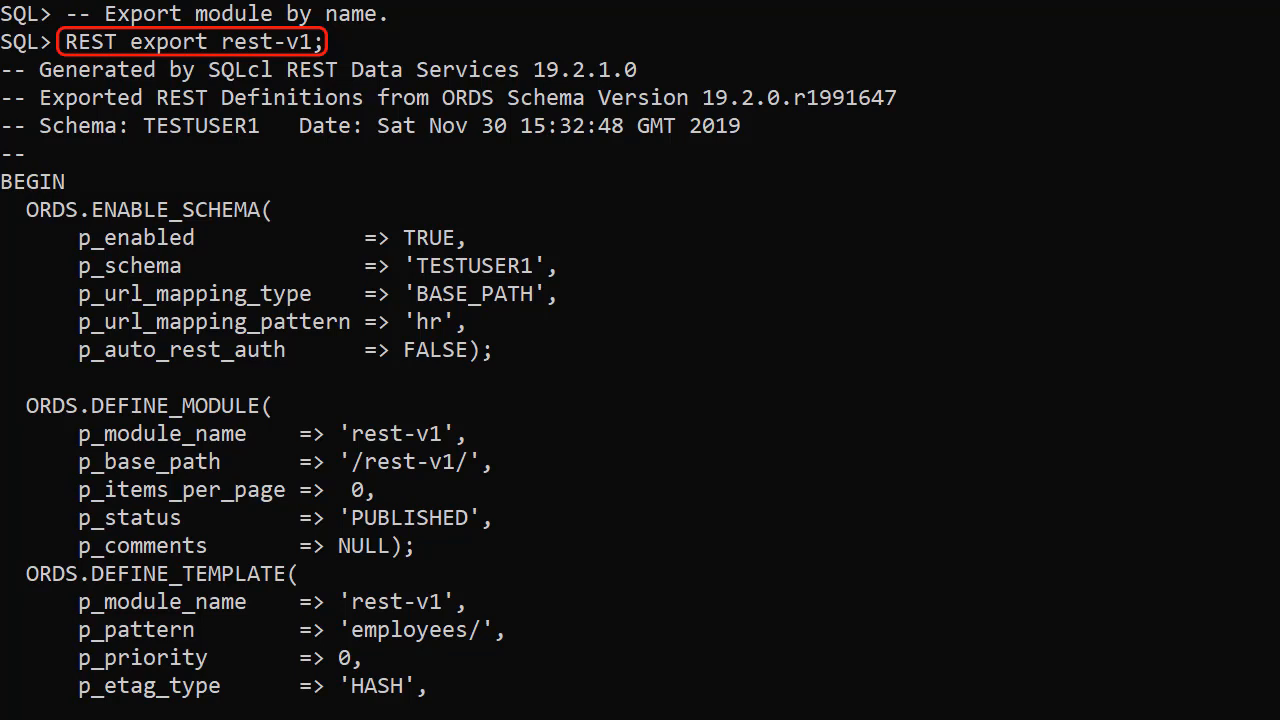
# Step: Review the rest-v1 export to its COMMIT, then run REST export /rest-v2; by pattern
pyautogui.scroll(-3)
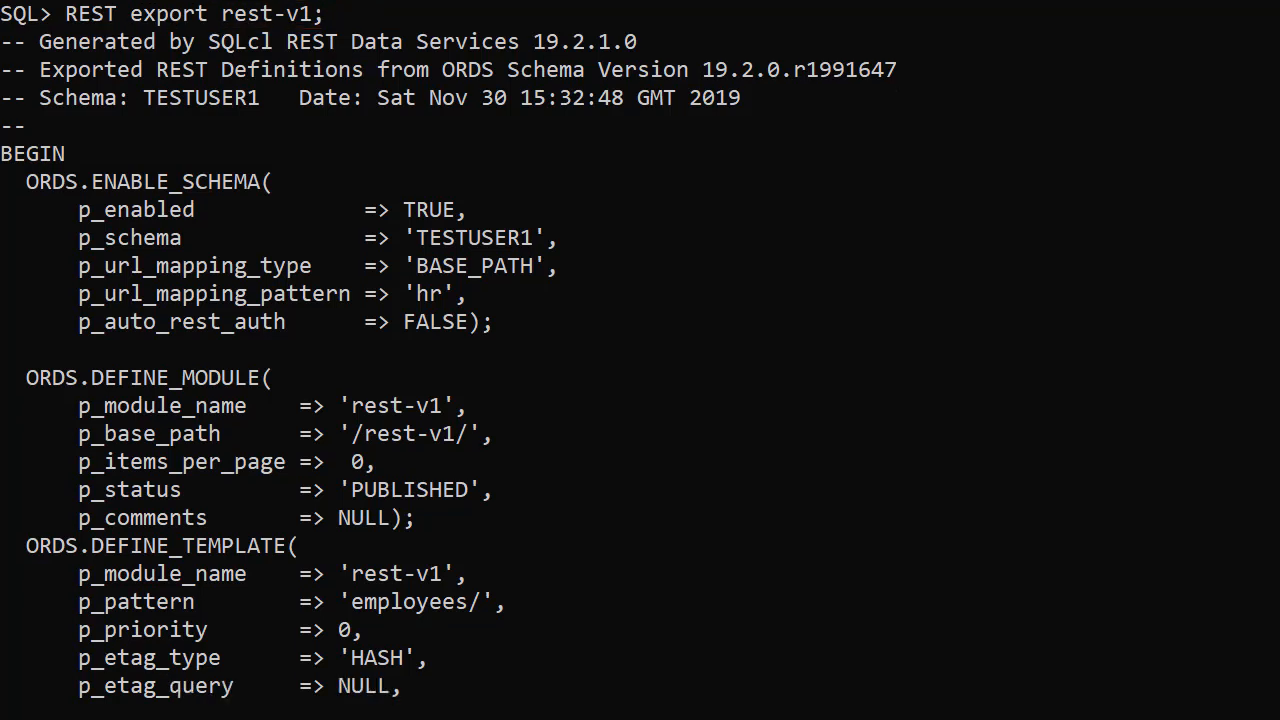
pyautogui.scroll(-3)
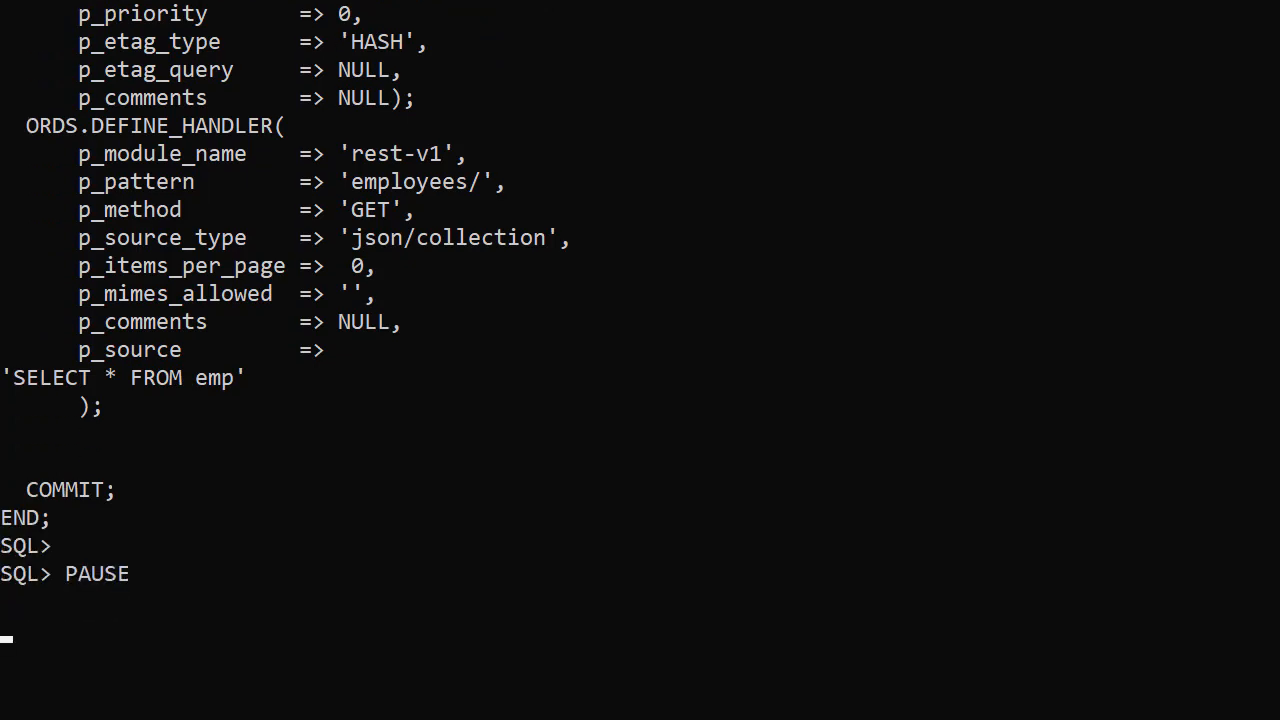
pyautogui.write('REST export /rest-v2;')
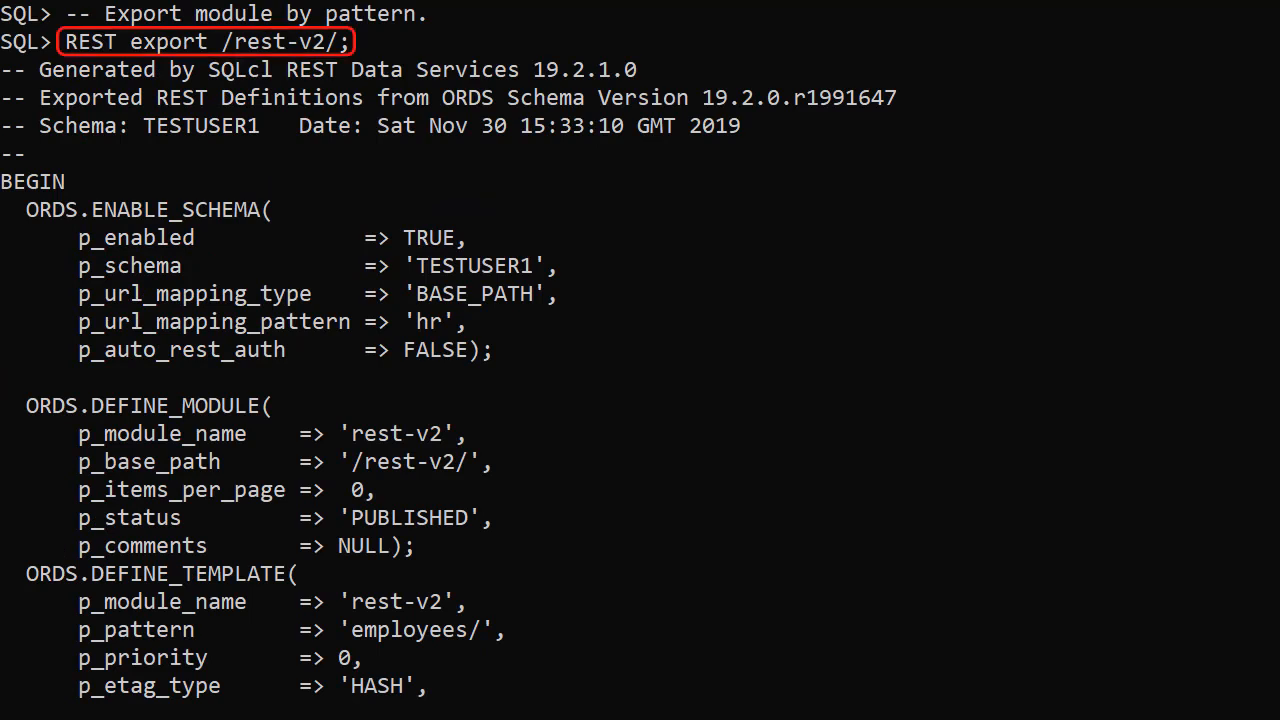
# Step: Scroll the /rest-v2/ export showing the rest-v2 module, template and GET handler through COMMIT
pyautogui.scroll(-3)
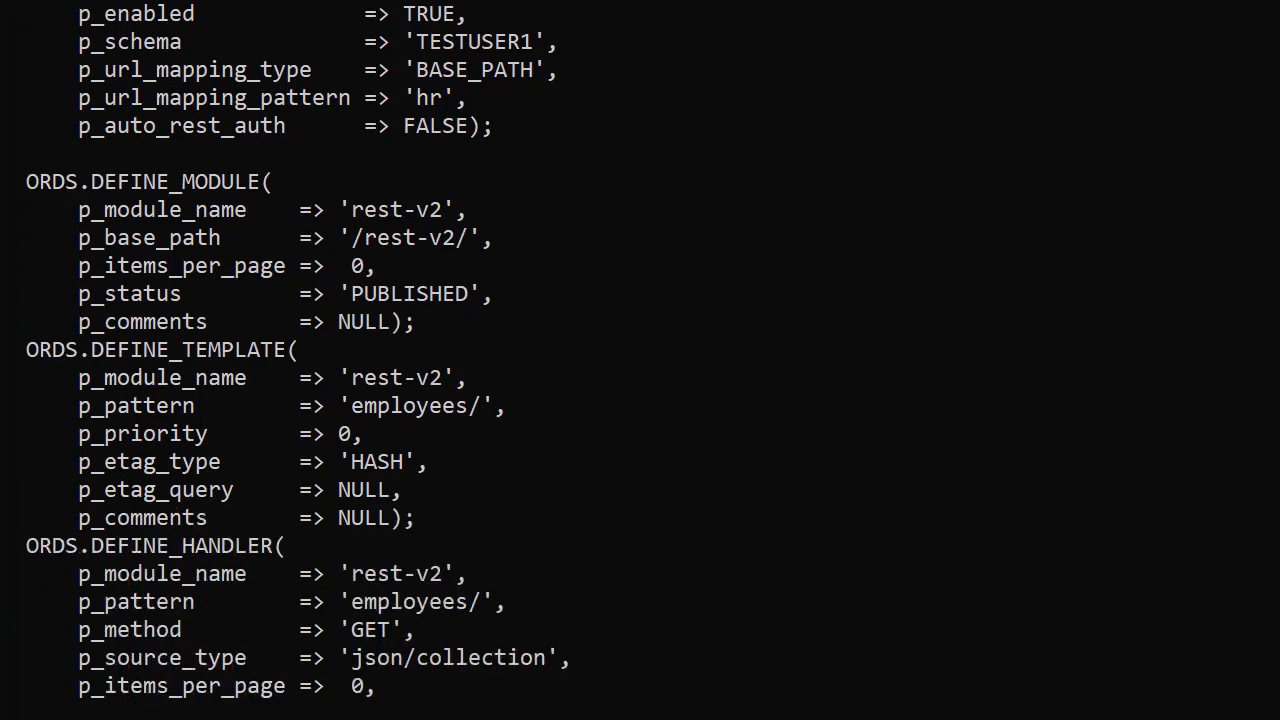
pyautogui.scroll(-3)
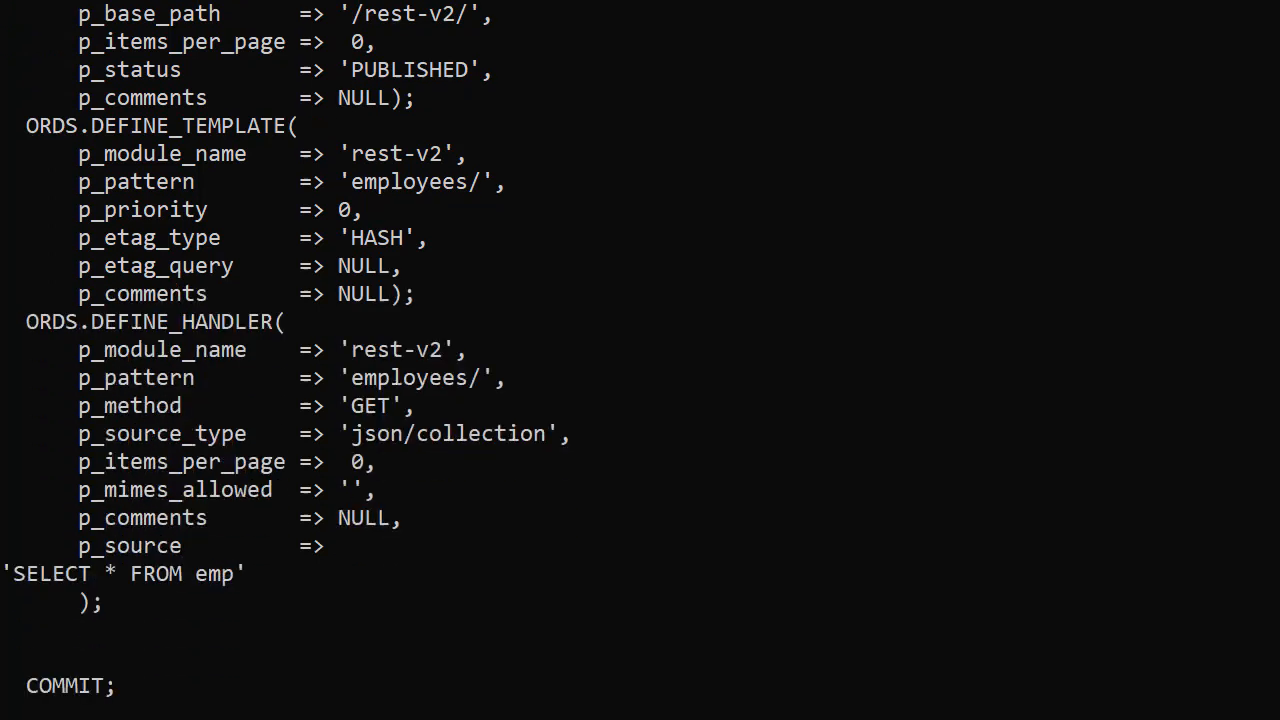